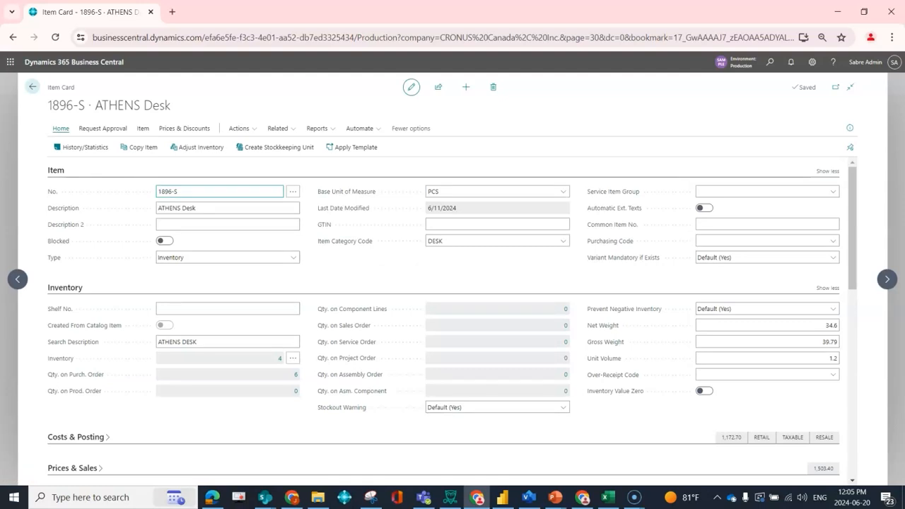
Show the Item Reference Entries for item 1896-S ATHENS Desk via Related > Item
left_click(277, 127)
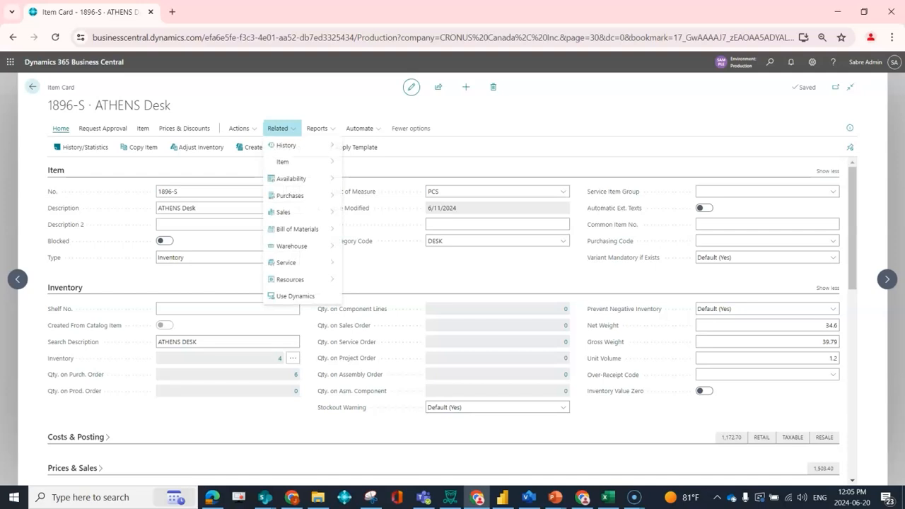
mouse_move(283, 161)
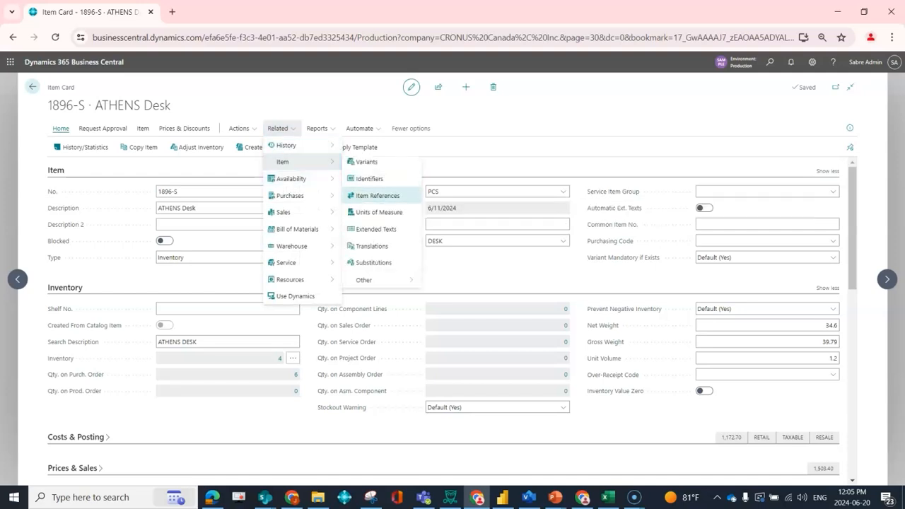
left_click(377, 195)
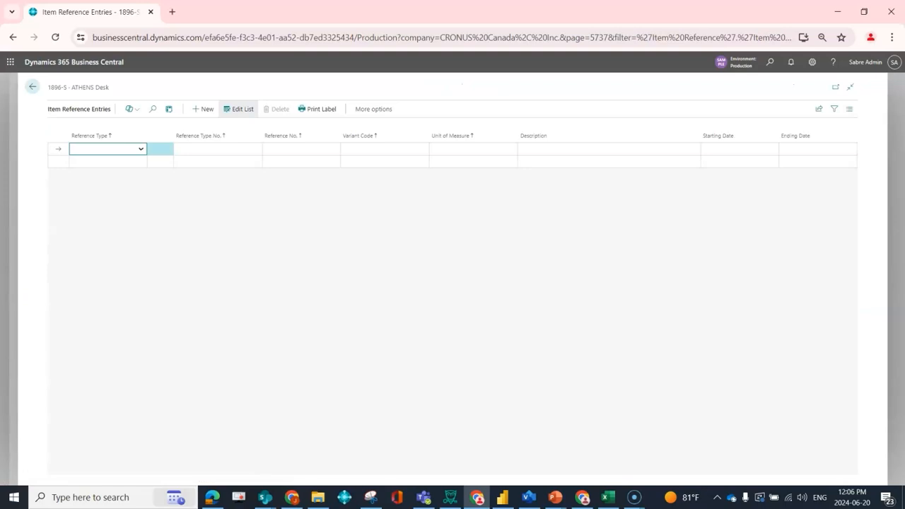
Make the first reference a Vendor reference for vendor 10000
left_click(140, 148)
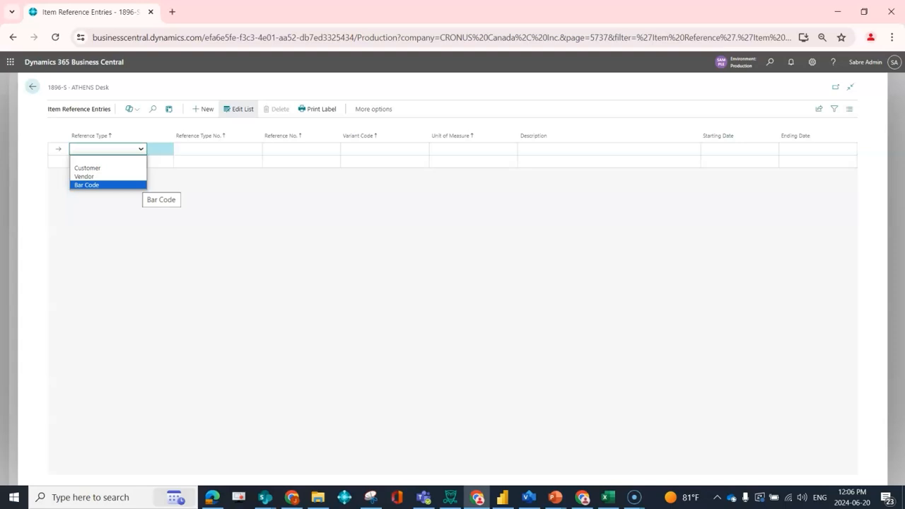
mouse_move(83, 175)
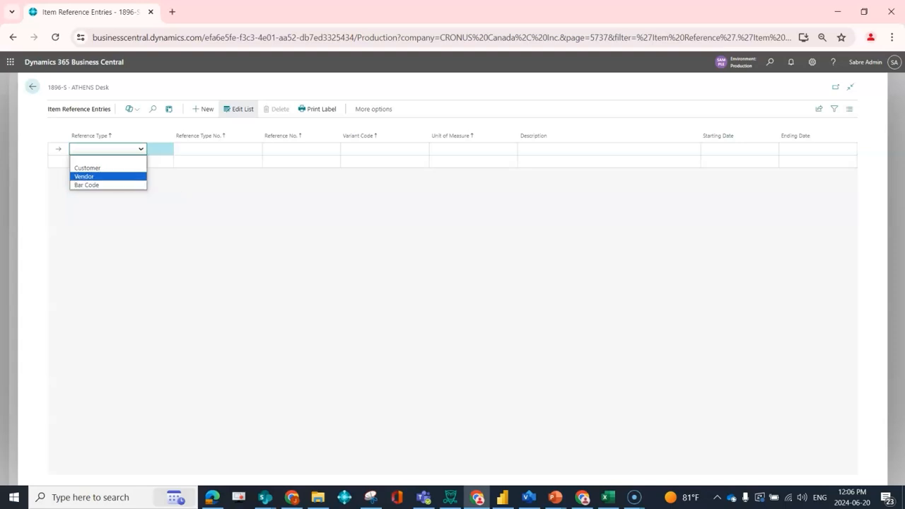
left_click(83, 175)
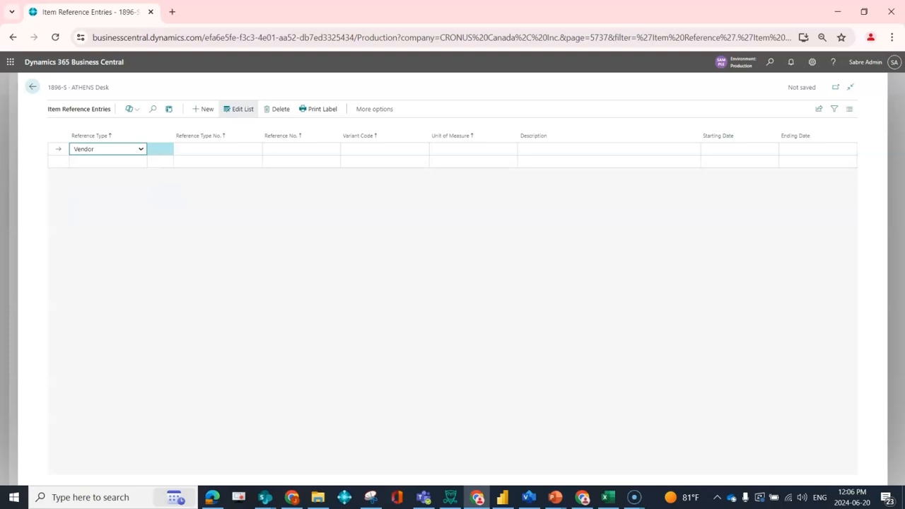
left_click(215, 148)
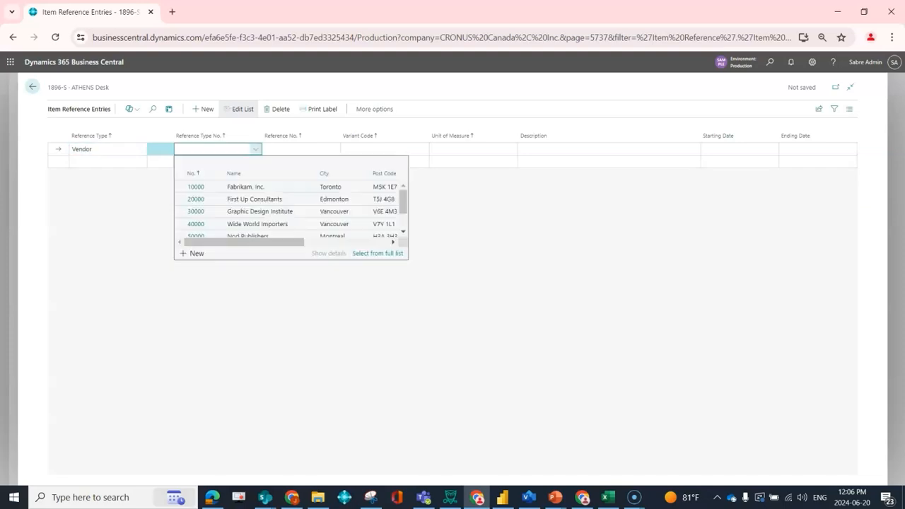
mouse_move(218, 149)
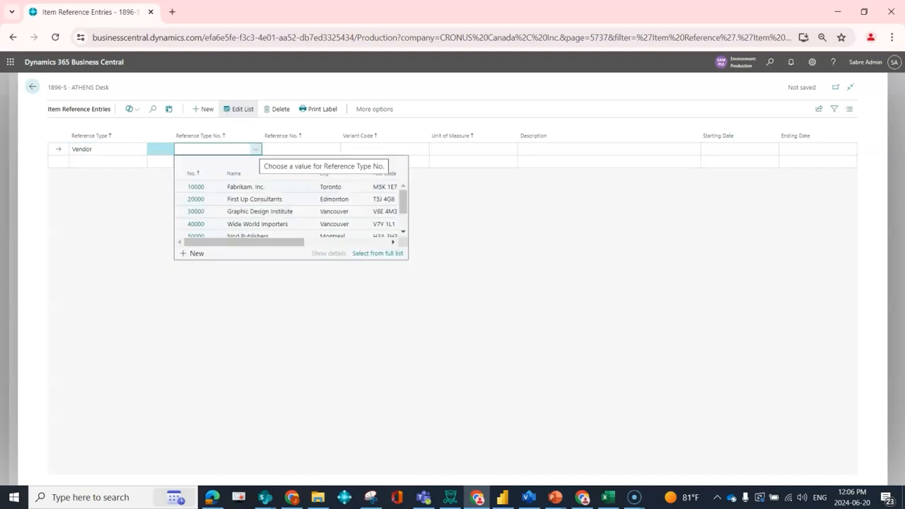
left_click(212, 149)
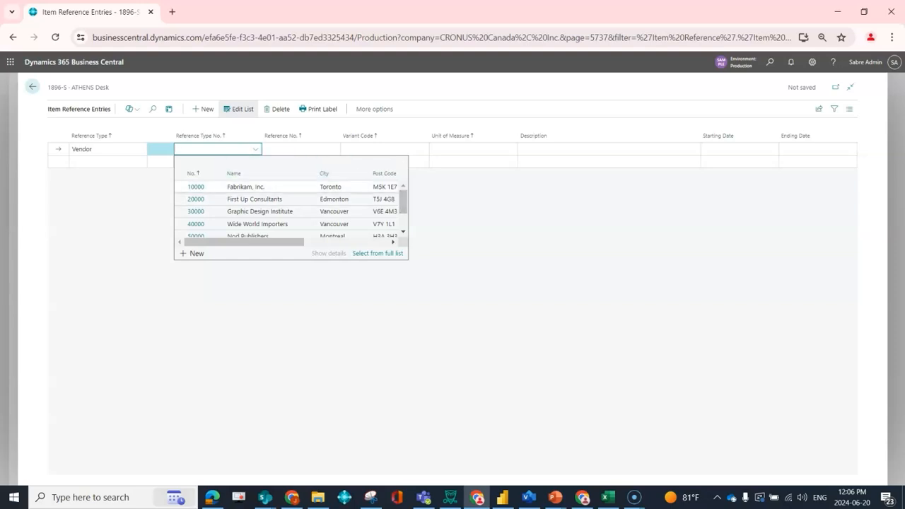
left_click(196, 186)
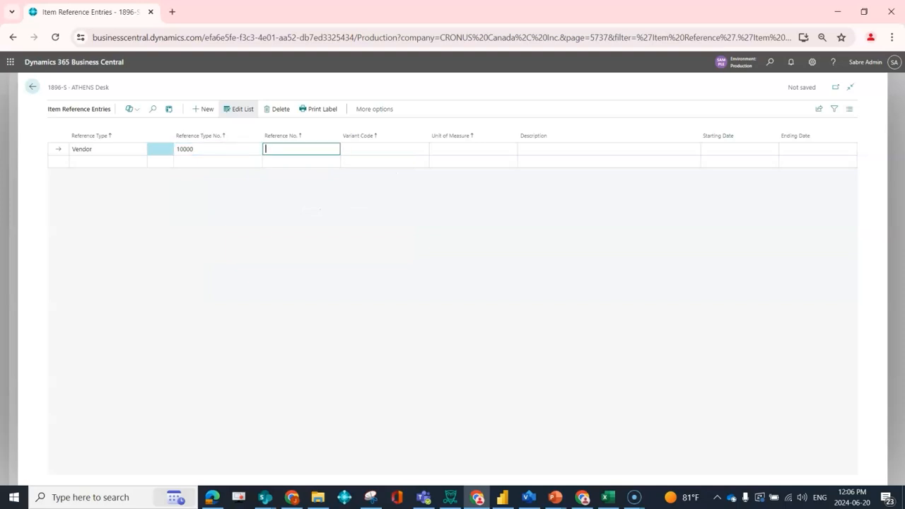
Enter reference no. CH-1253 in PCS and start a new reference line
type("CH")
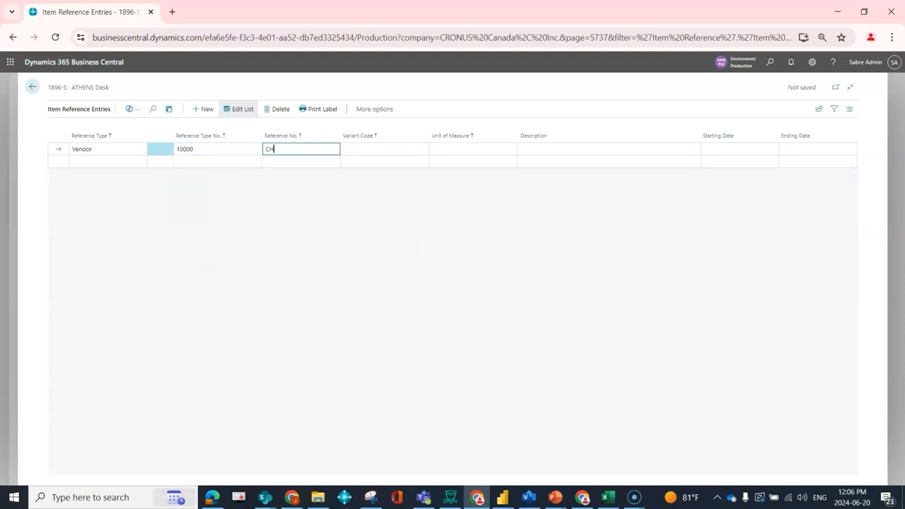
type("-1253")
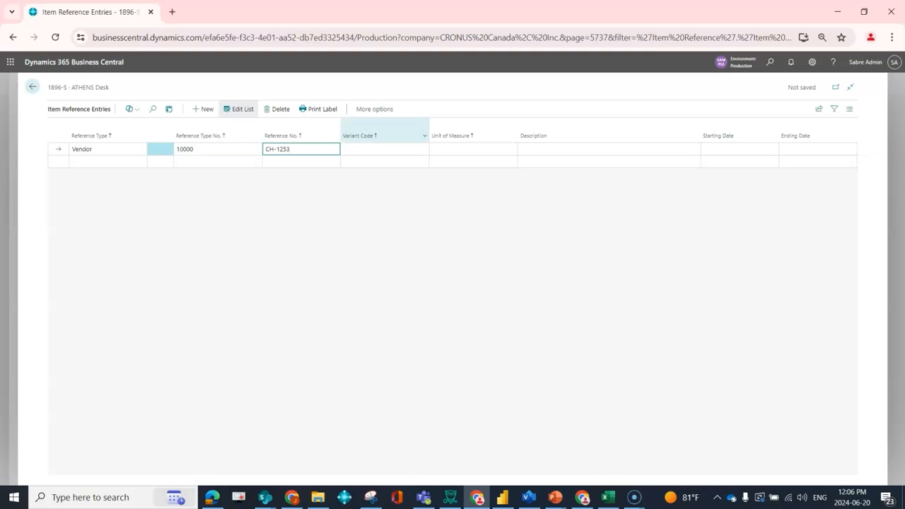
mouse_move(385, 136)
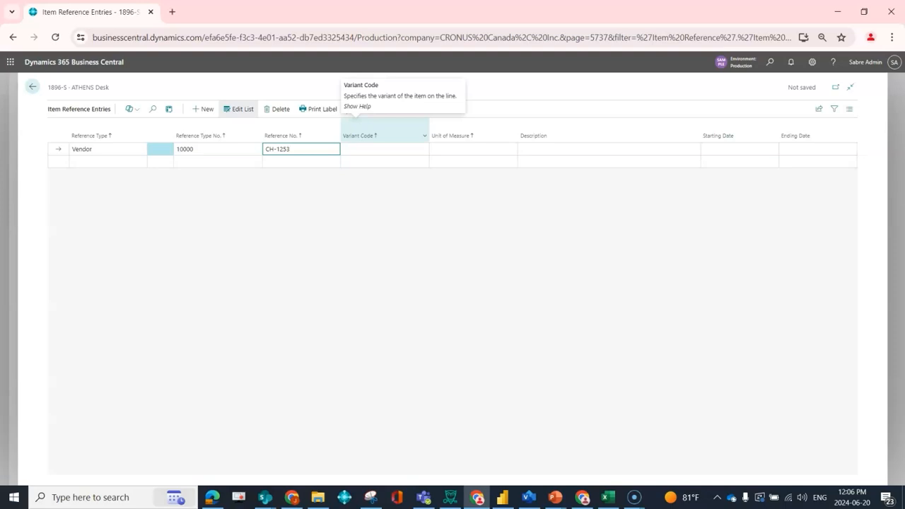
left_click(473, 148)
type("PCS")
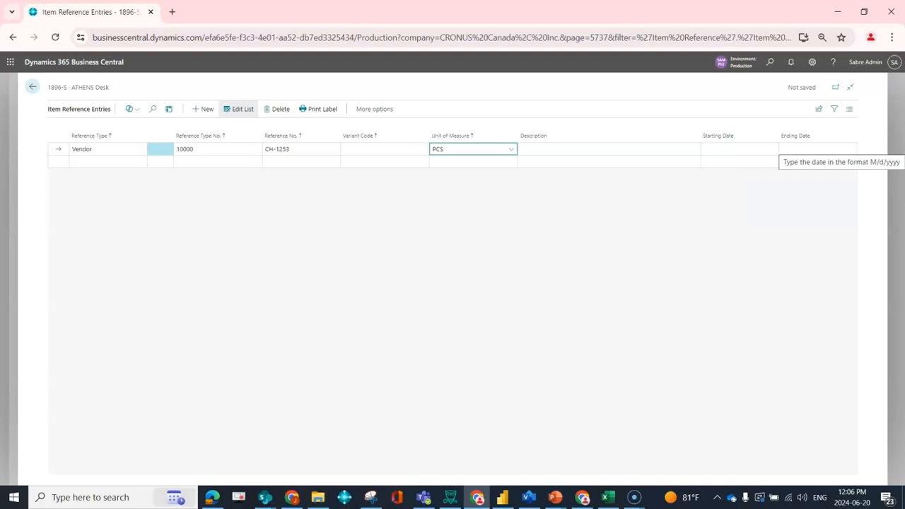
left_click(470, 148)
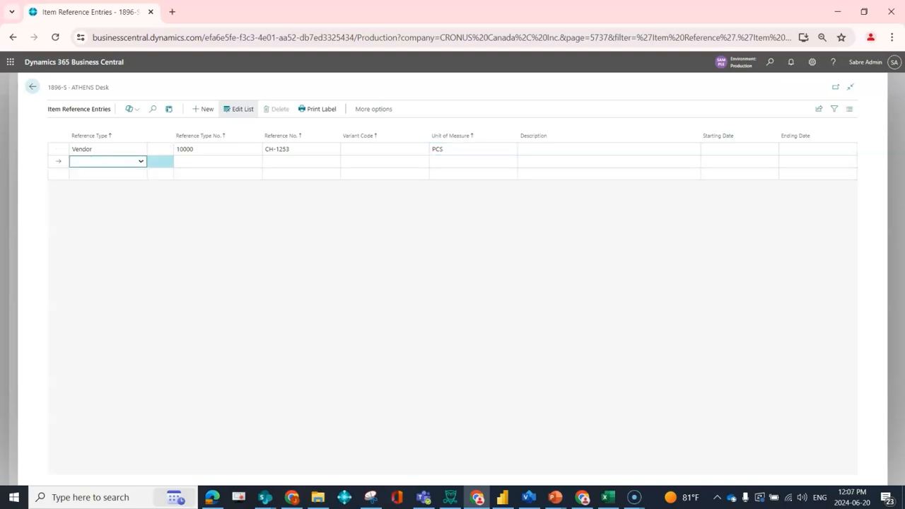
Add a second Vendor reference 0021536 for vendor 40000 in PCS
left_click(106, 162)
type("40000")
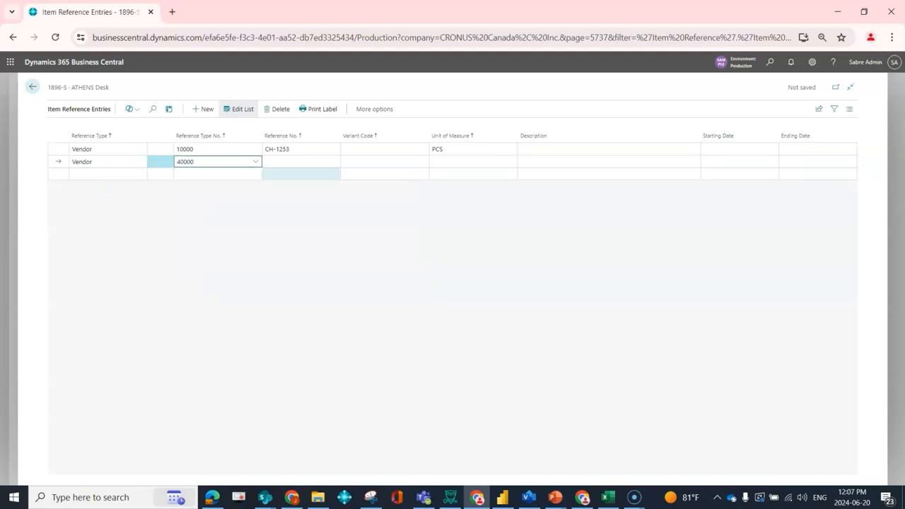
left_click(300, 161)
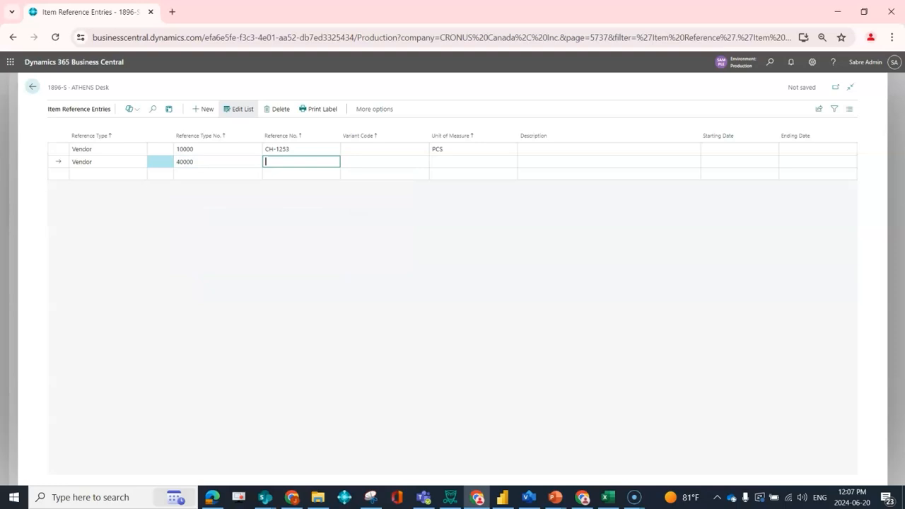
type("0021536")
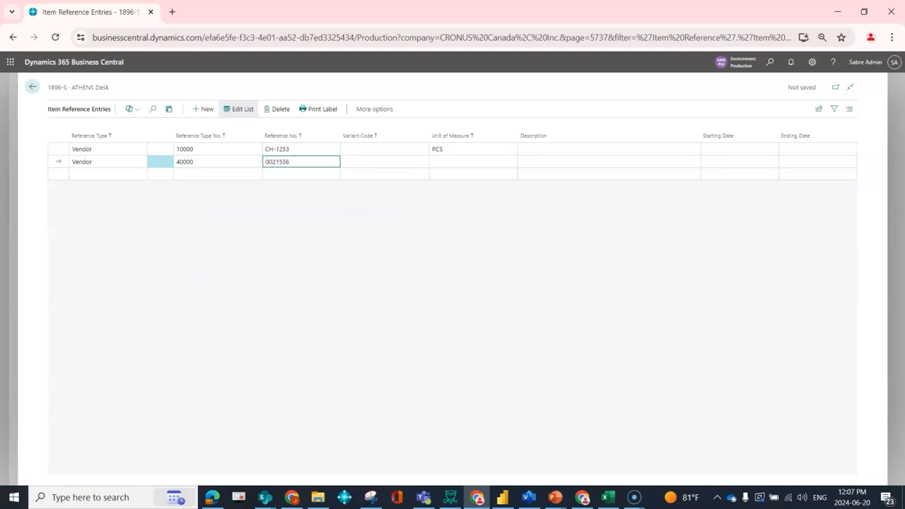
left_click(472, 162)
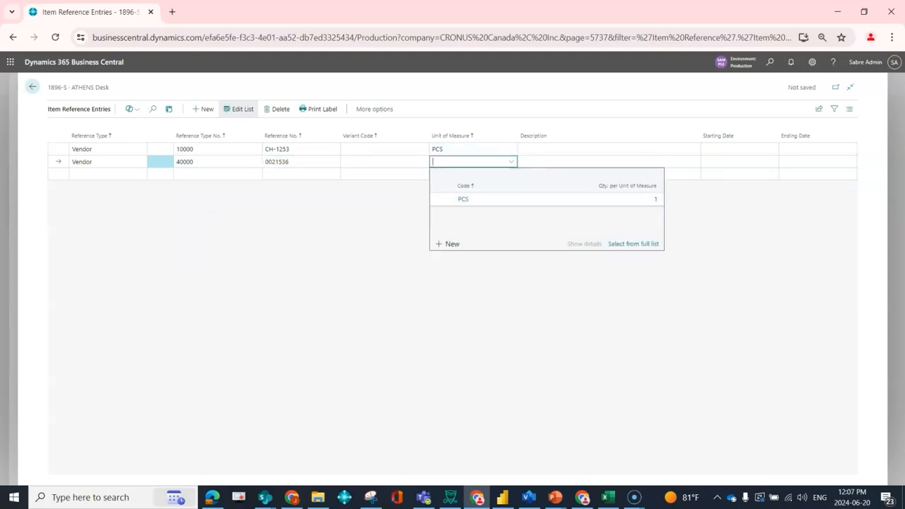
left_click(463, 198)
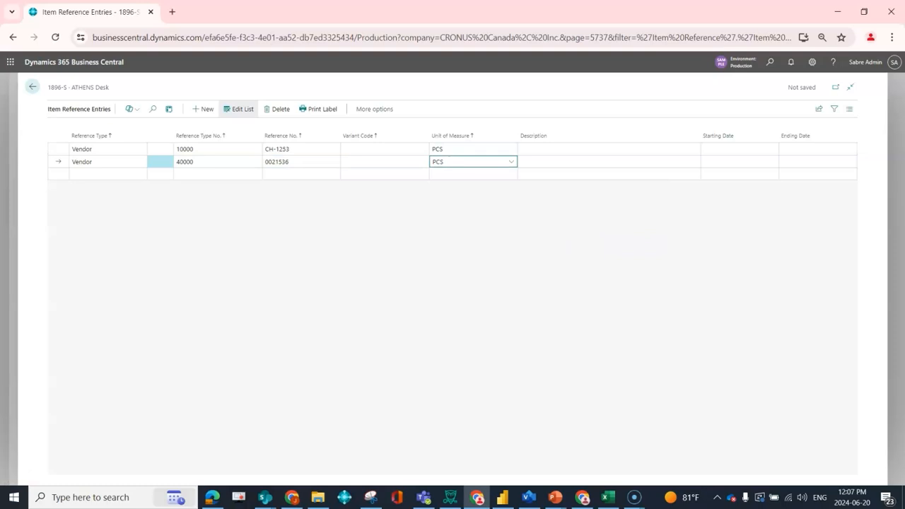
left_click(472, 161)
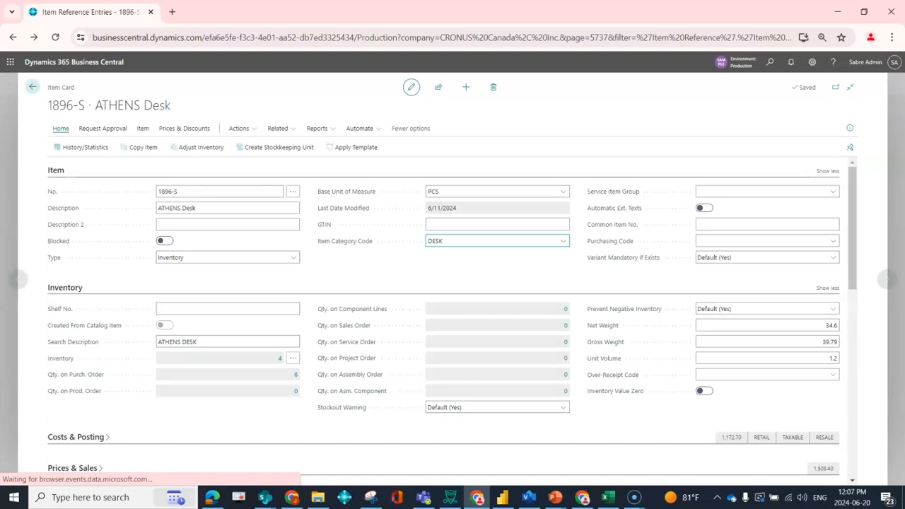
Find 'purchase orders' via Tell Me from the home page and show the list
left_click(31, 86)
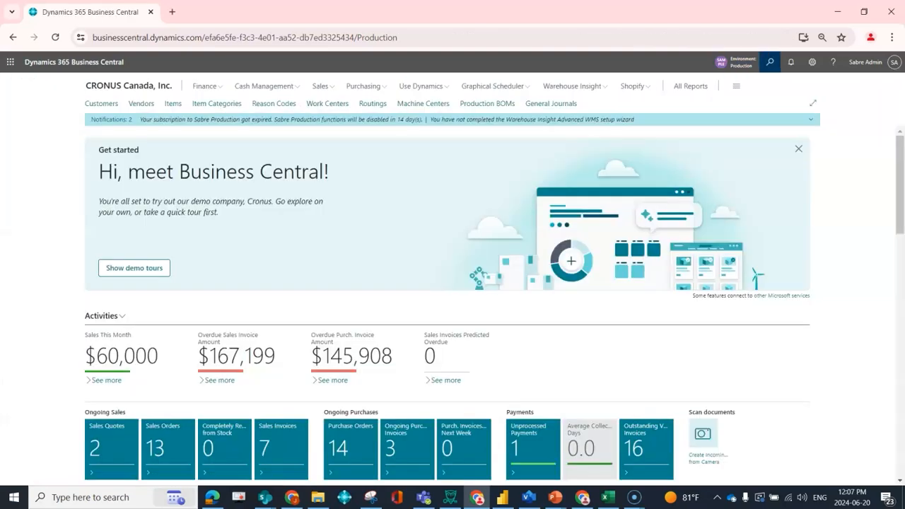
type("purchase o")
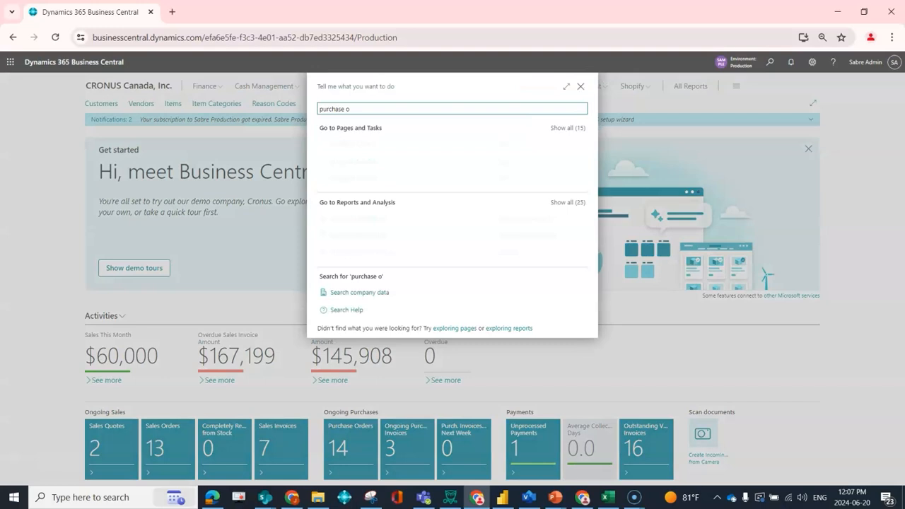
type("purchase o")
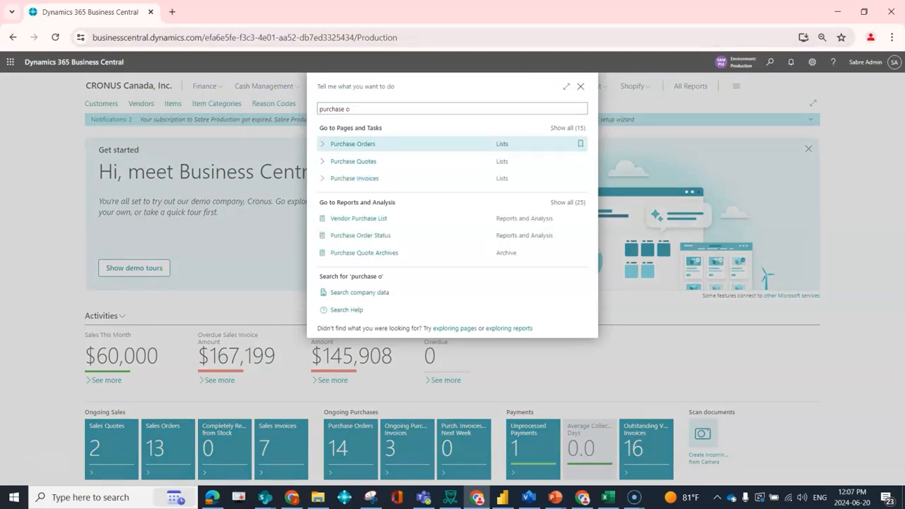
left_click(353, 144)
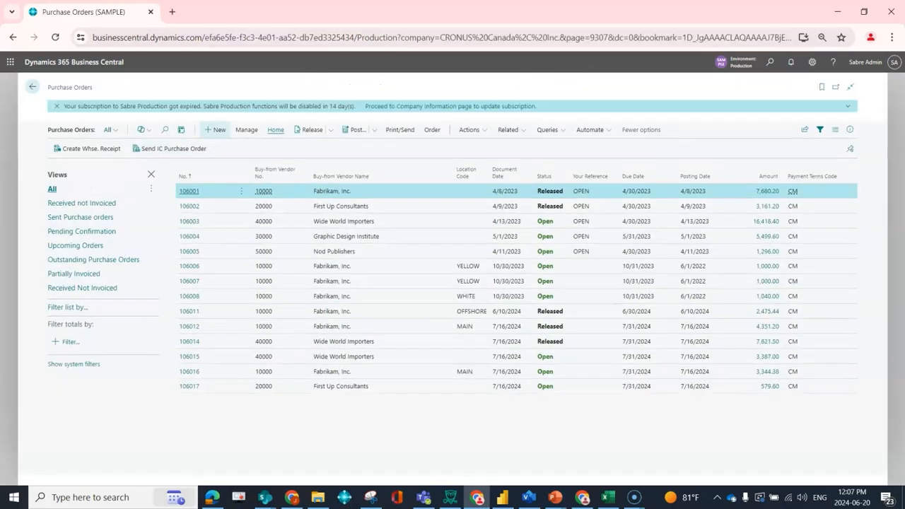
Create a new purchase order and bring up the vendor choices
left_click(215, 130)
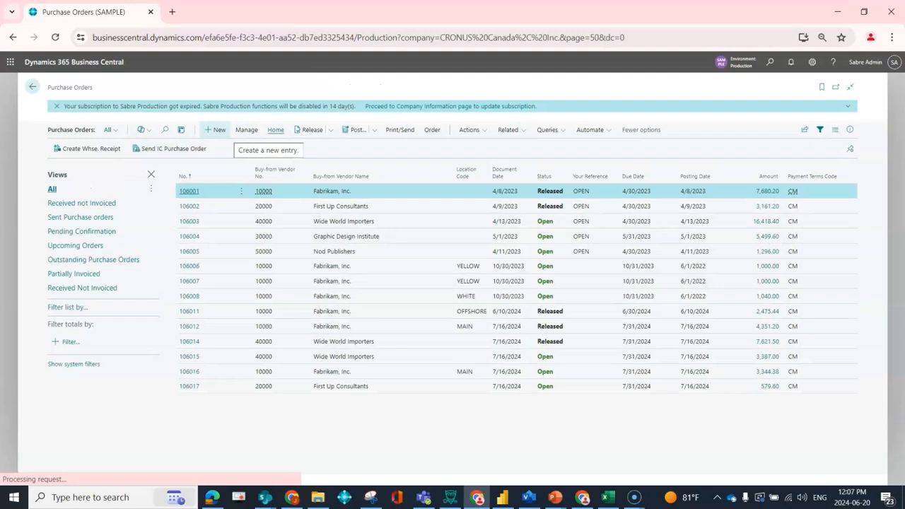
left_click(215, 130)
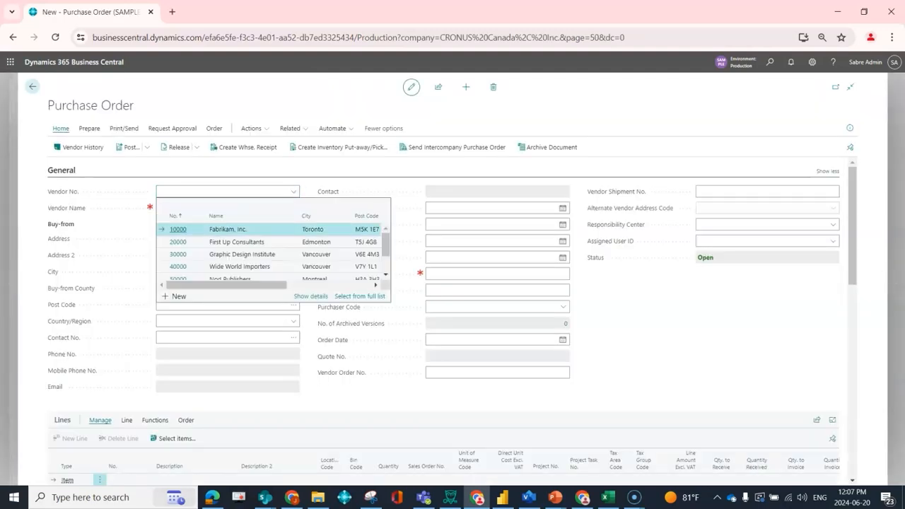
Choose Fabrikam, Inc. as vendor and add a line for item 1896-S ATHENS Desk
left_click(178, 229)
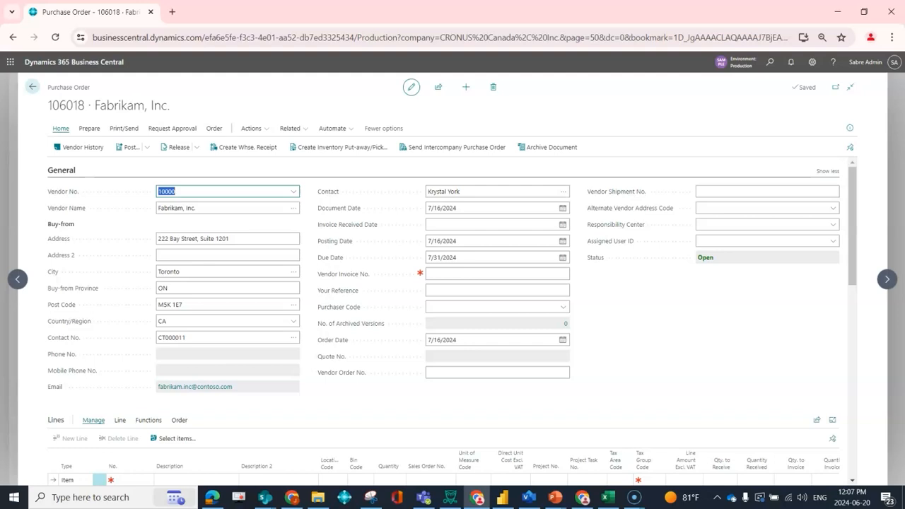
scroll("down", 3)
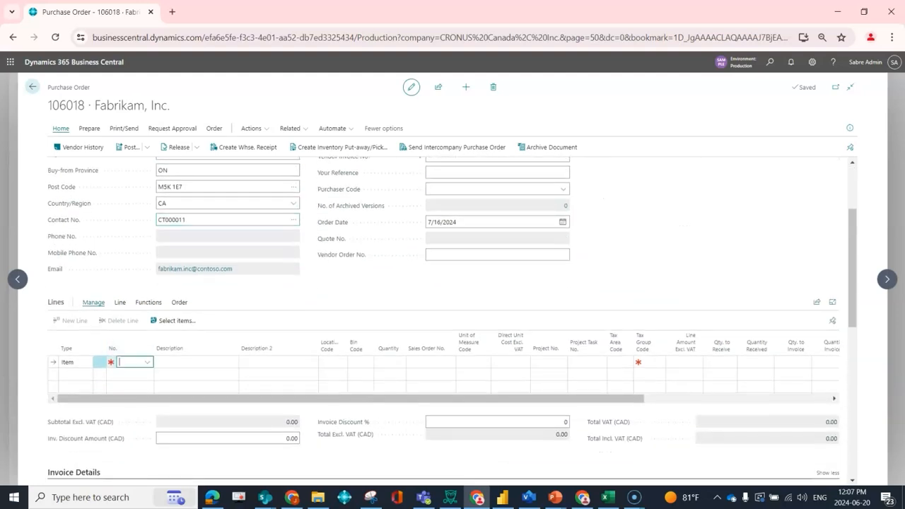
left_click(135, 362)
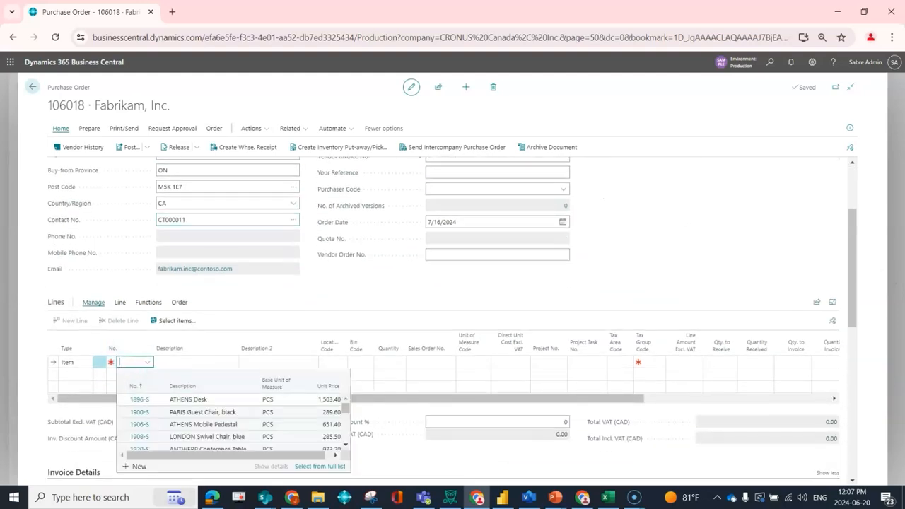
left_click(187, 399)
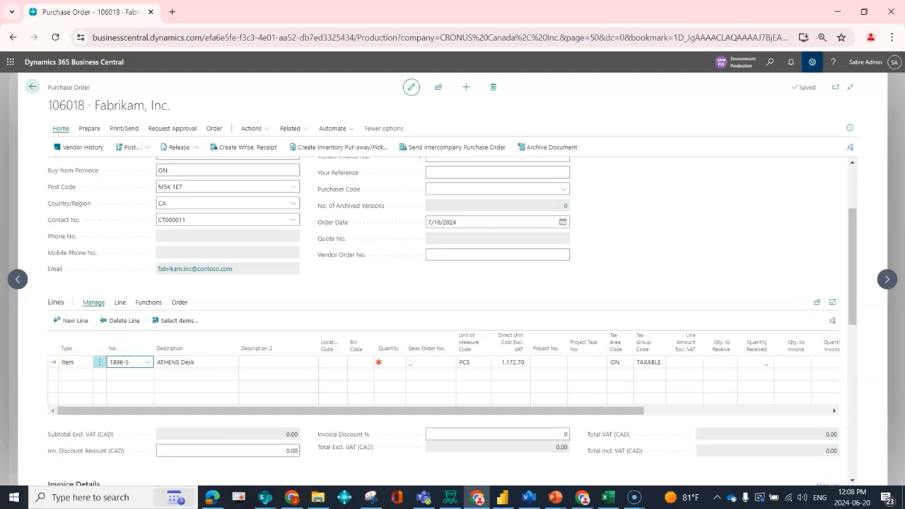
left_click(812, 62)
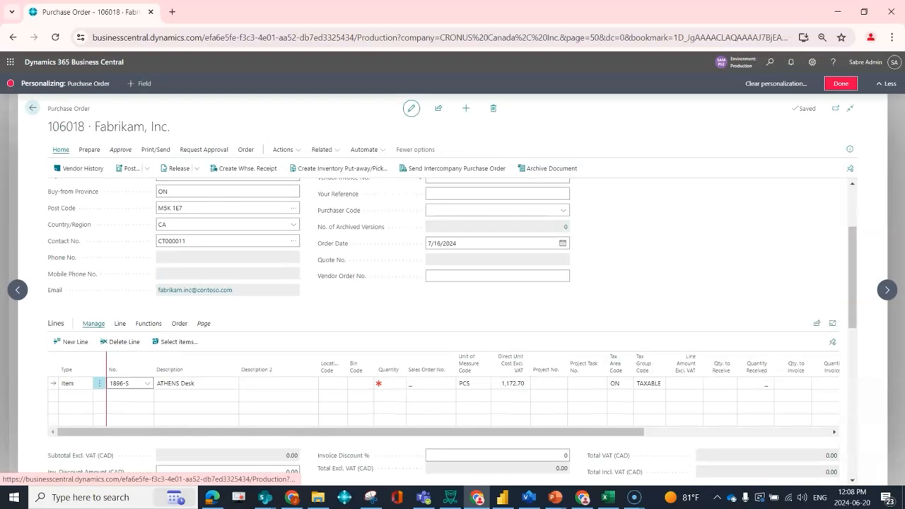
Personalize the Lines part to add the Item Reference No. field, revealing CH-1253
left_click(139, 82)
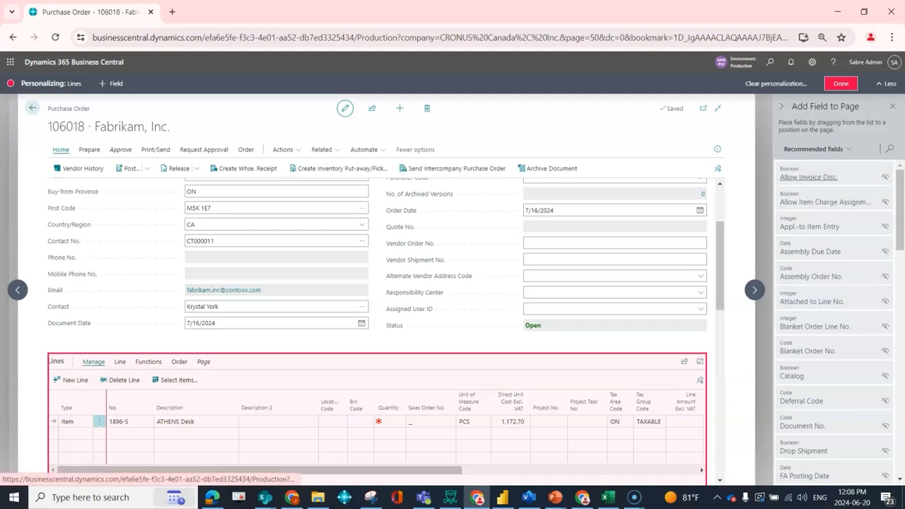
type("item re")
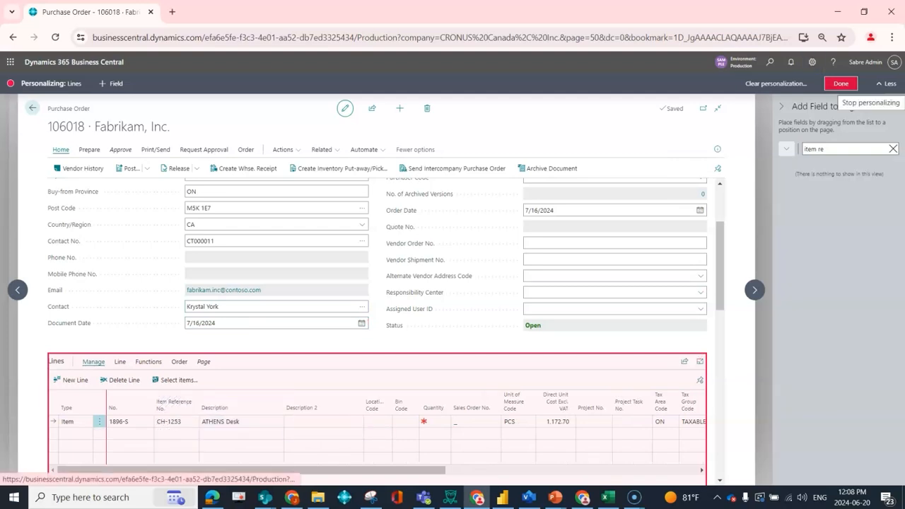
left_click(840, 82)
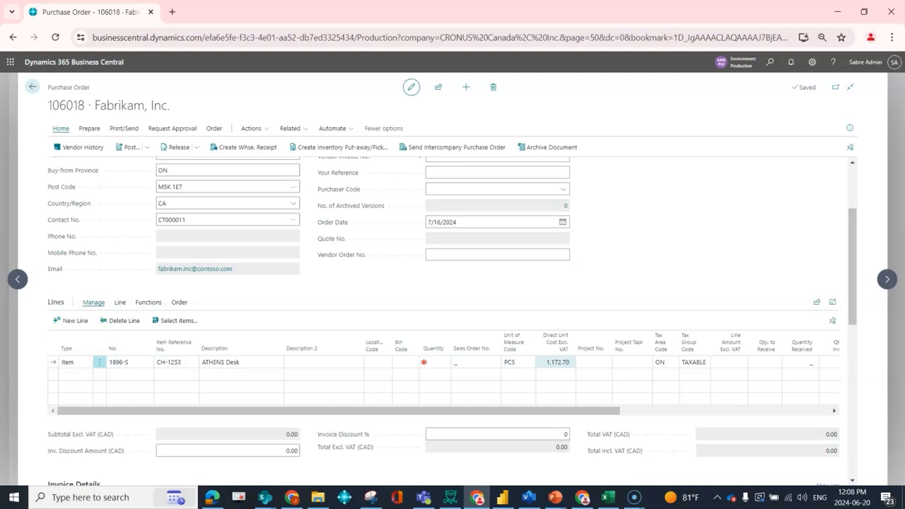
Start a new order line and try 'ch-' in its Item Reference No. field
left_click(73, 320)
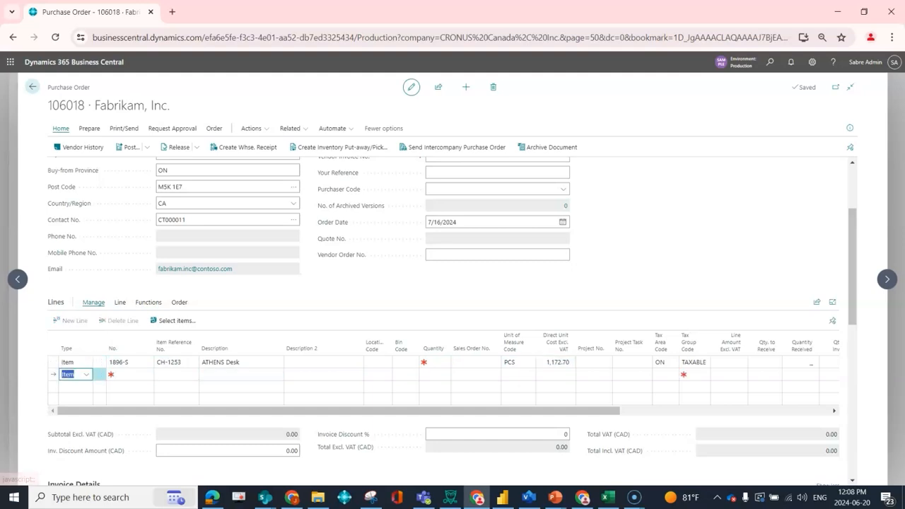
left_click(176, 373)
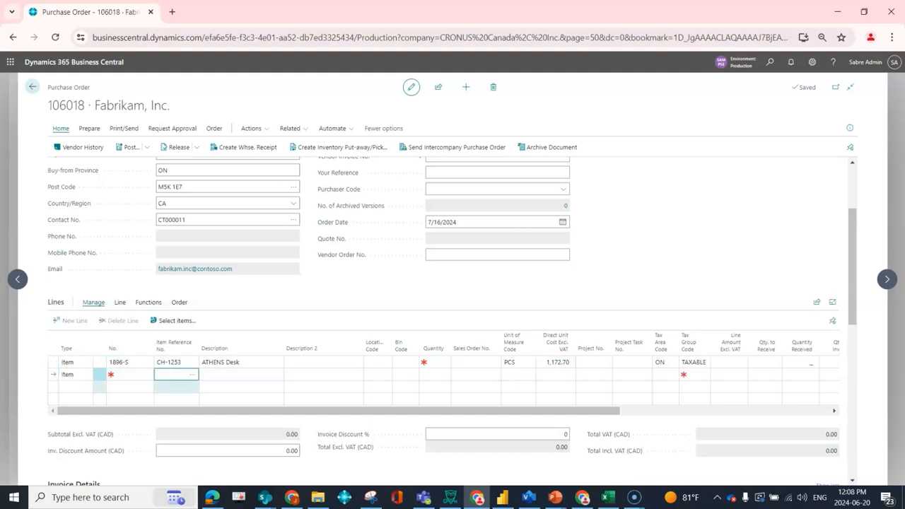
type("ch-")
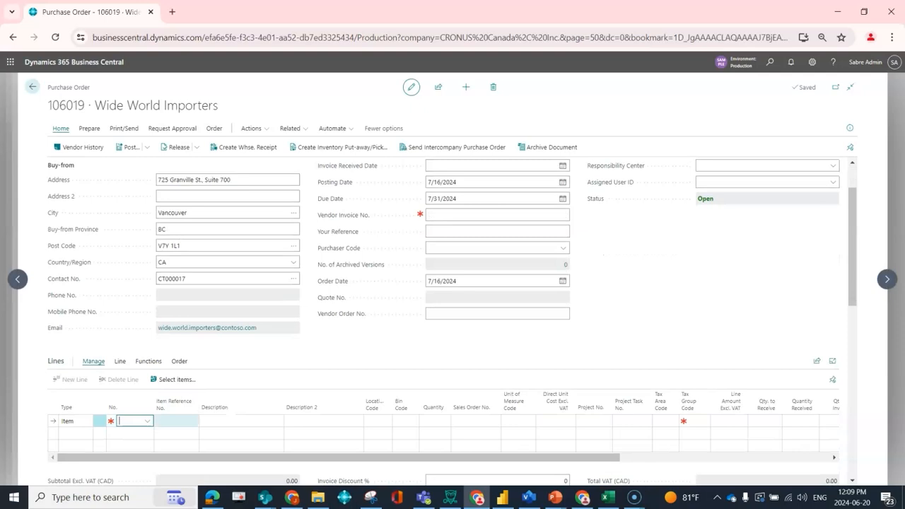
Enter item 1896-S on the line so Item Reference No. fills with 0021536
type("1896-S")
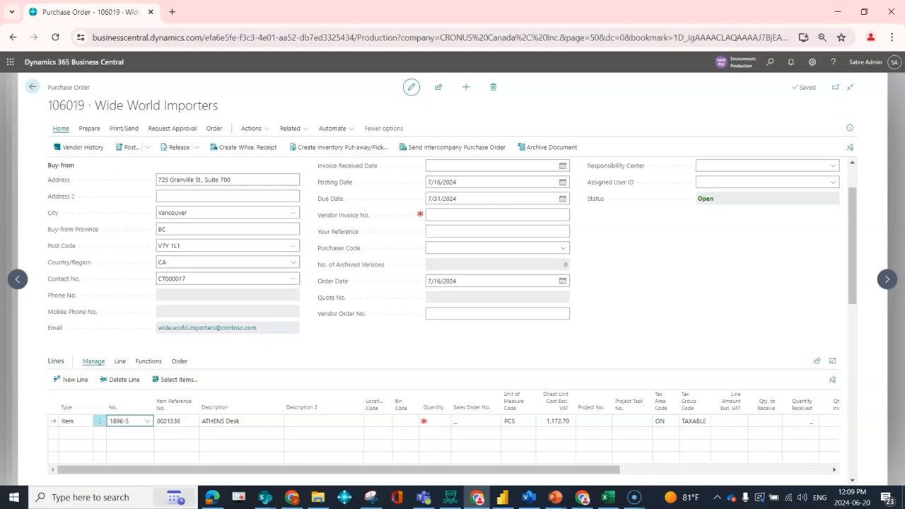
left_click(124, 422)
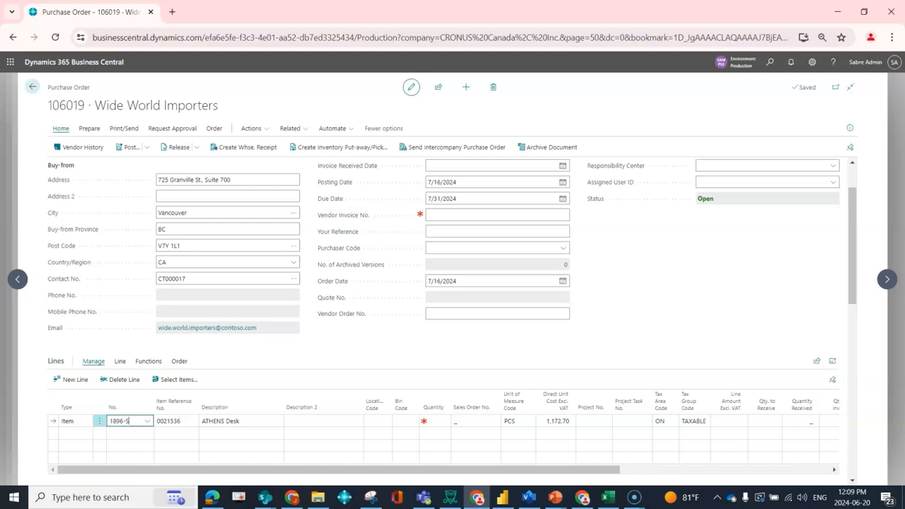